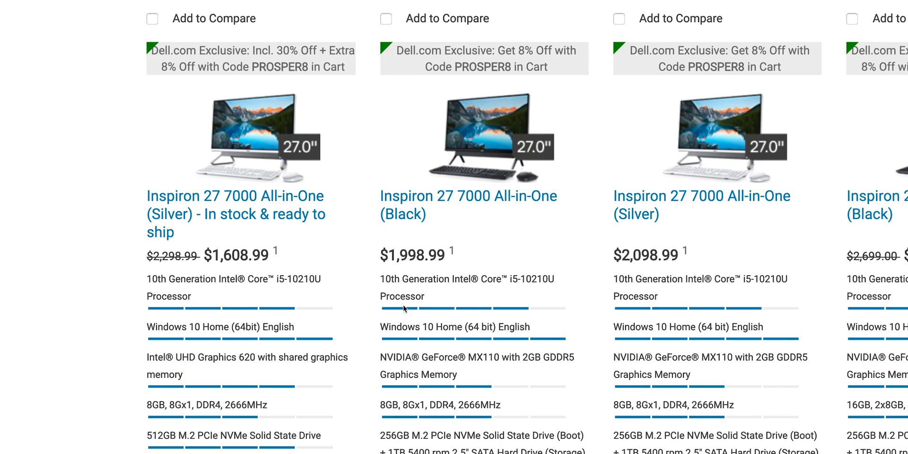
scroll(down, 3)
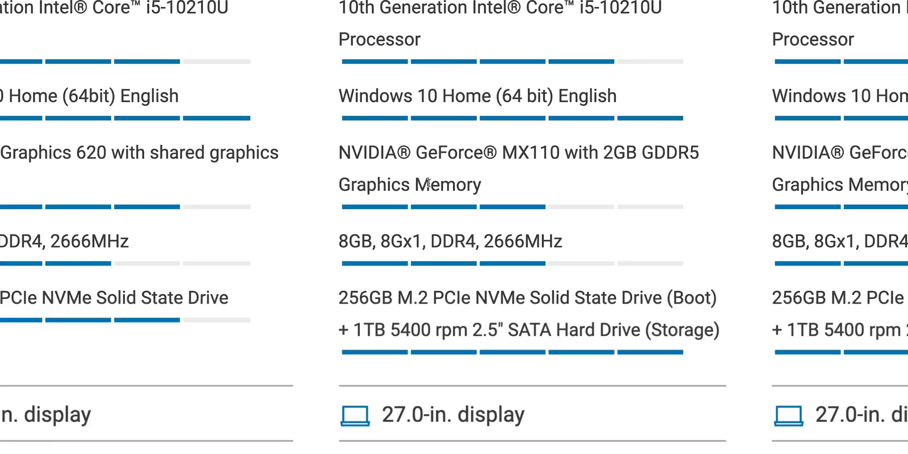